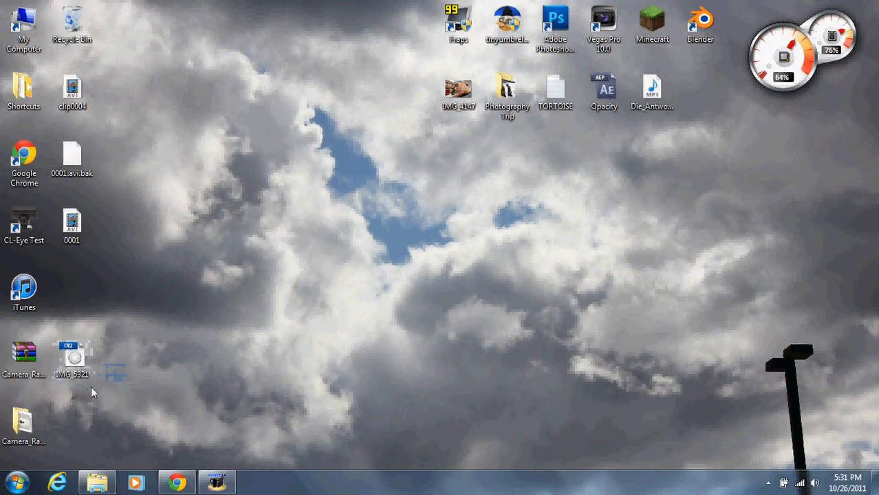
mouse_move(103, 400)
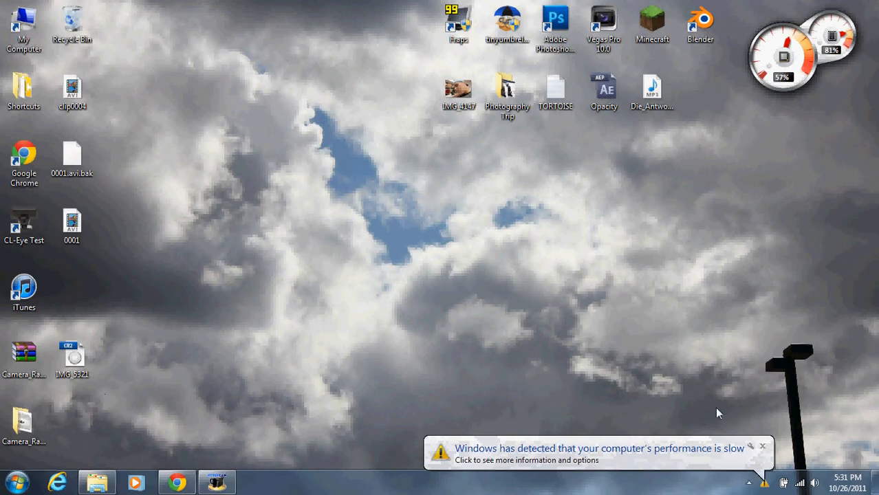
- Dismiss the slow-performance warning balloon and bring Chrome to the front
click(762, 445)
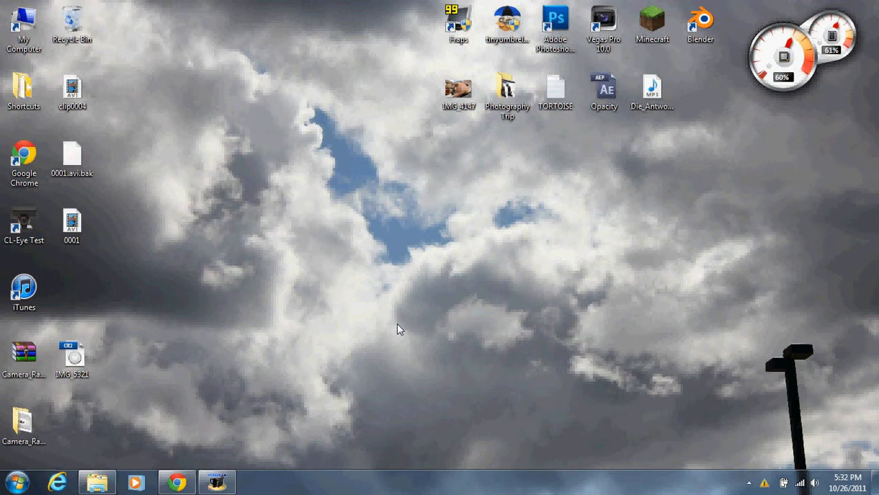
mouse_move(203, 461)
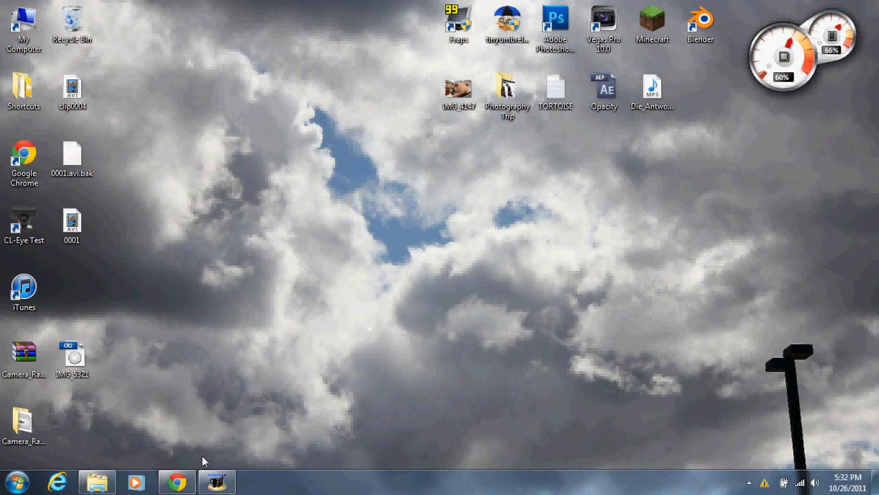
click(176, 482)
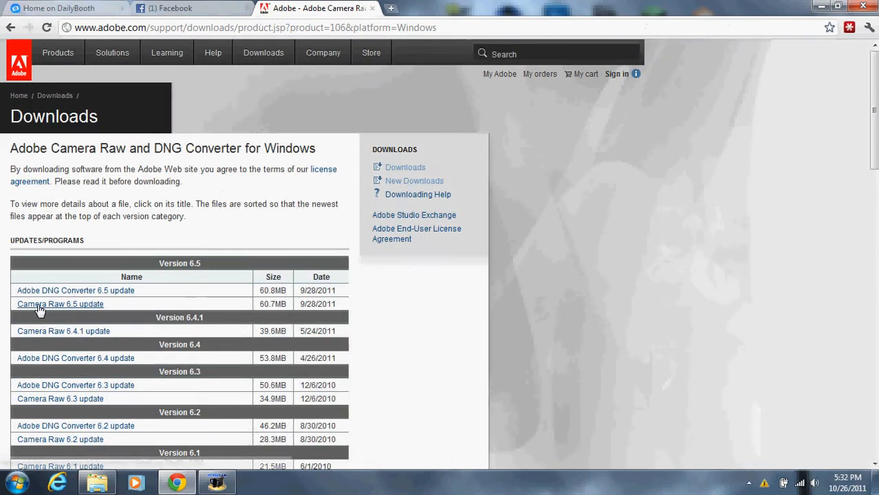
mouse_move(84, 314)
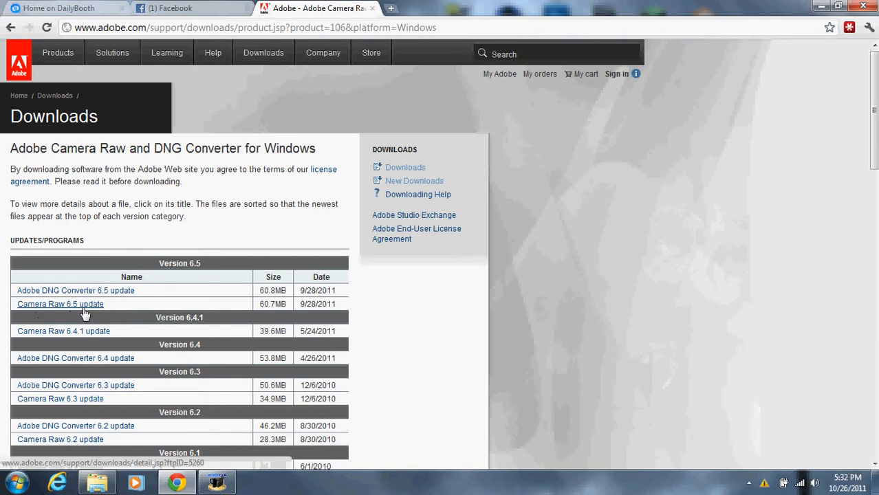
- View the Camera Raw 6.5 update page down to its file information (Camera_Raw_6_5_update.zip, 60.7 MB)
click(61, 304)
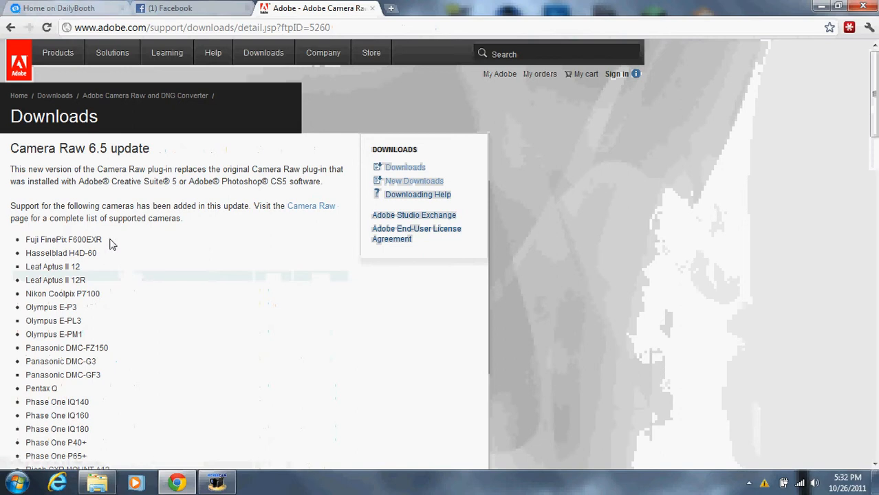
scroll(down, 3)
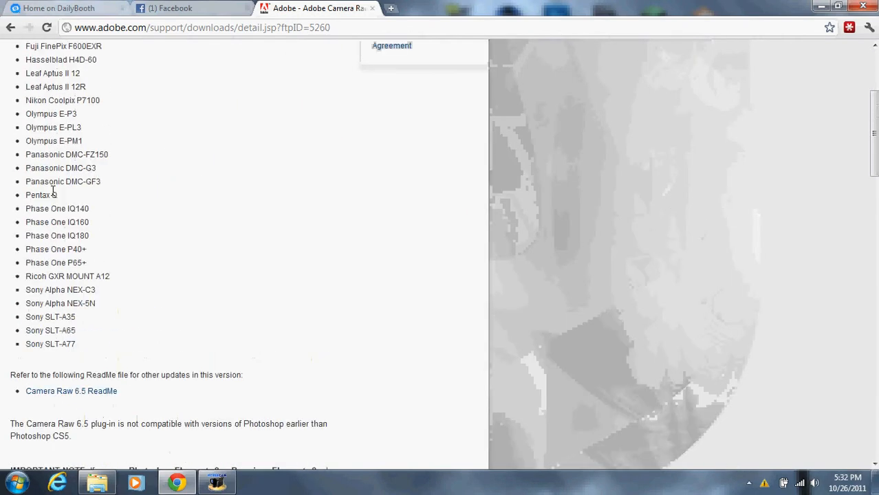
scroll(down, 3)
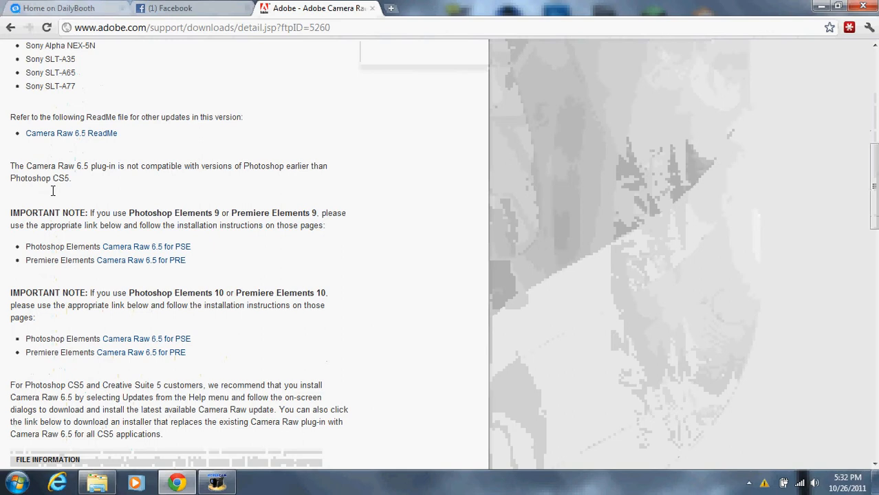
scroll(down, 3)
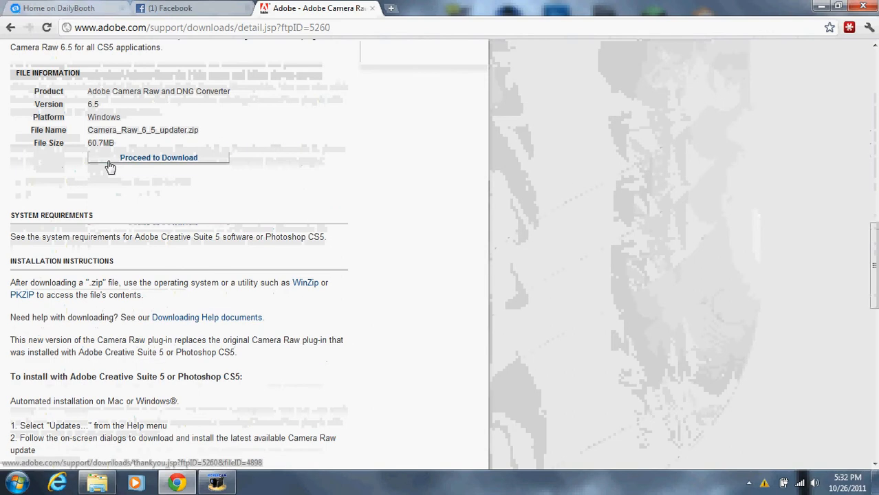
- Download Camera_Raw_6_5_updater.zip and open it from the download bar
click(158, 157)
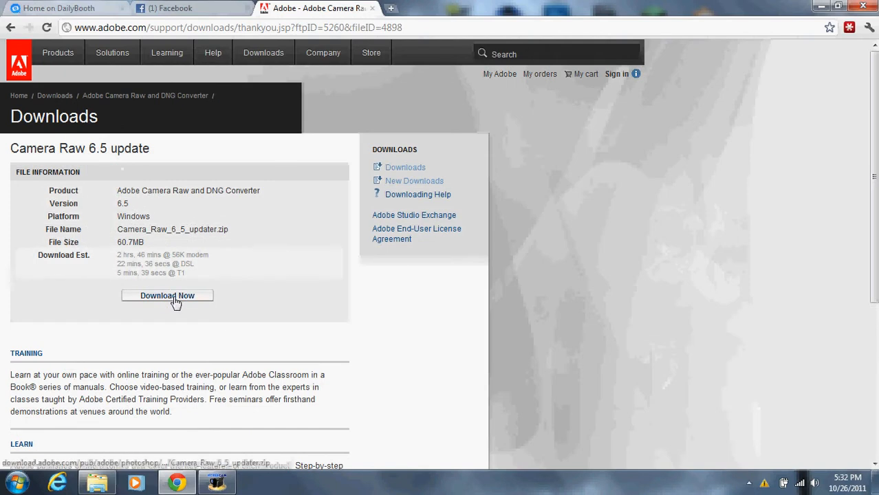
click(168, 296)
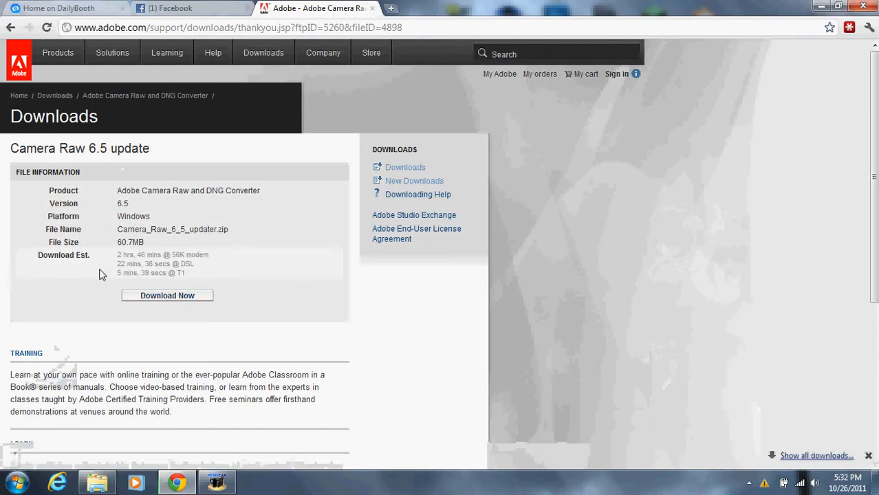
click(168, 295)
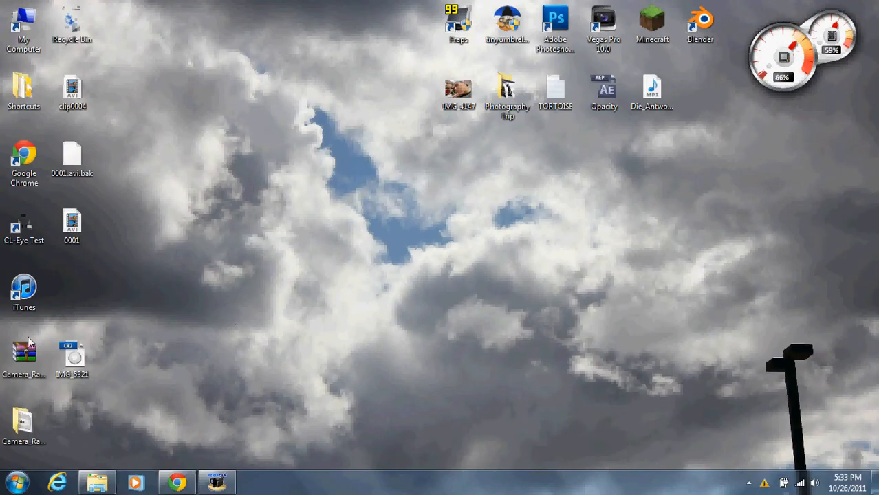
mouse_move(27, 355)
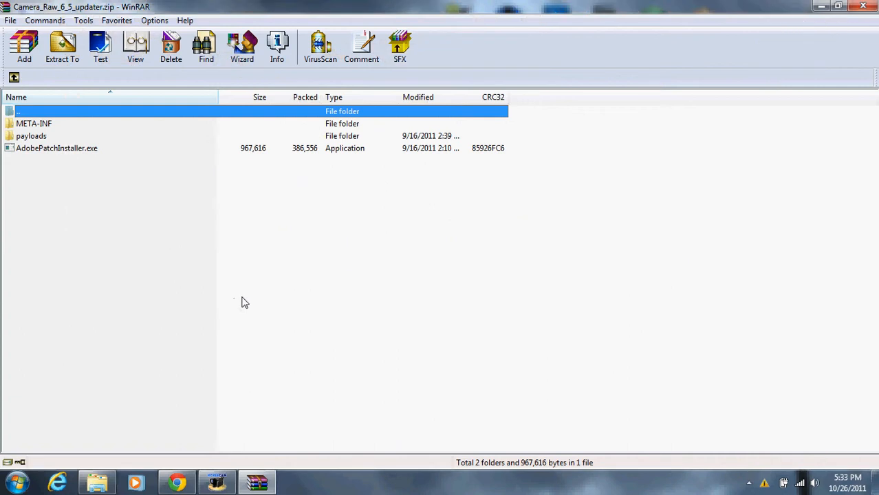
mouse_move(242, 299)
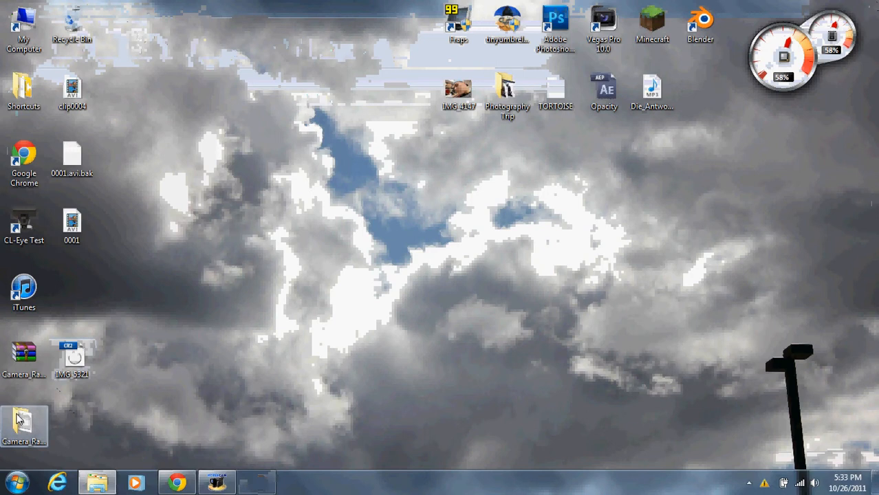
- Run AdobePatchInstaller from the extracted Camera_Raw_6_5_updater folder
double_click(25, 424)
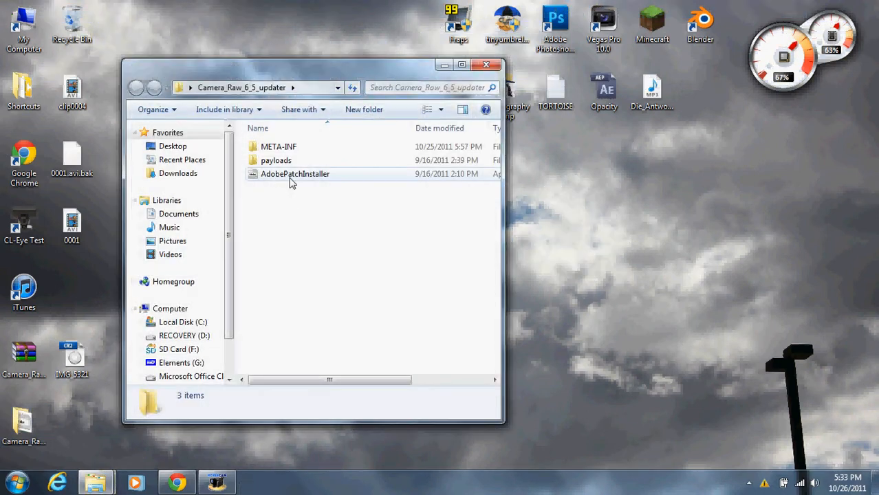
click(294, 173)
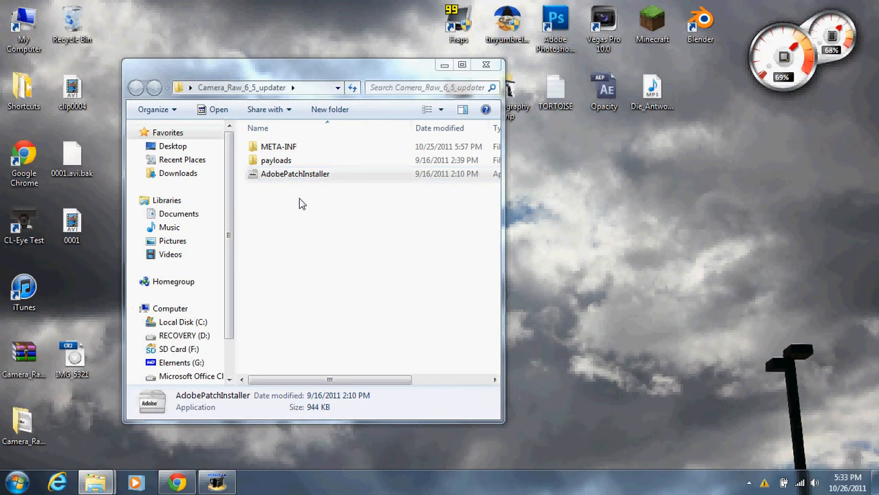
double_click(294, 174)
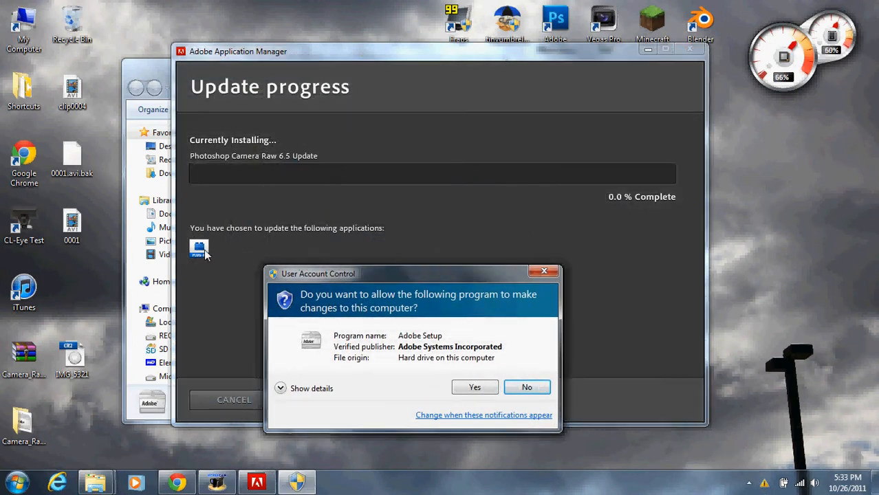
mouse_move(358, 275)
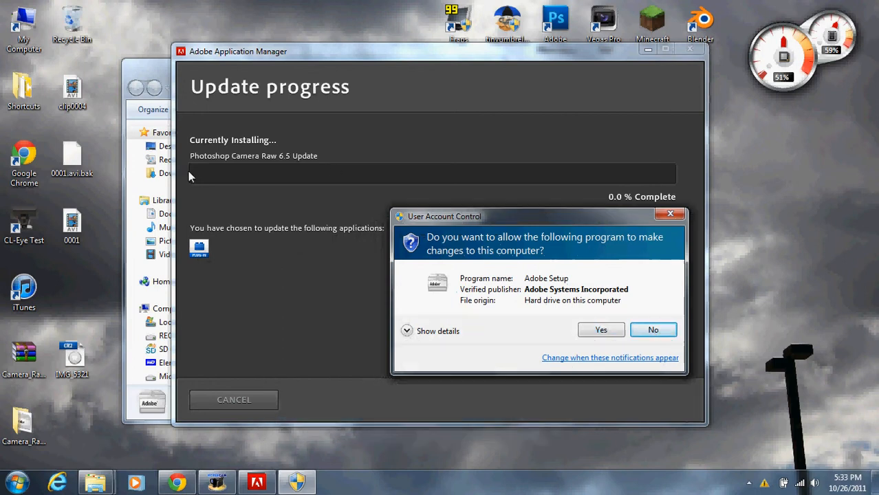
mouse_move(674, 174)
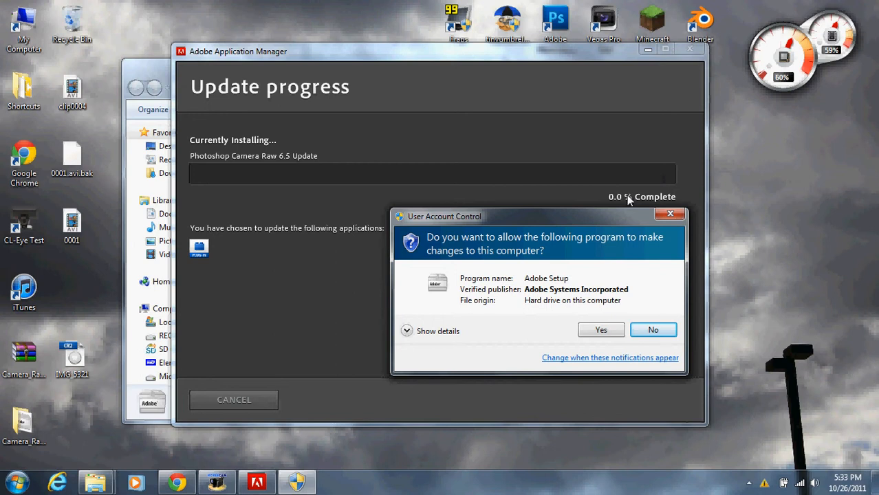
- Move the User Account Control prompt for Adobe Setup aside
drag(540, 216, 486, 130)
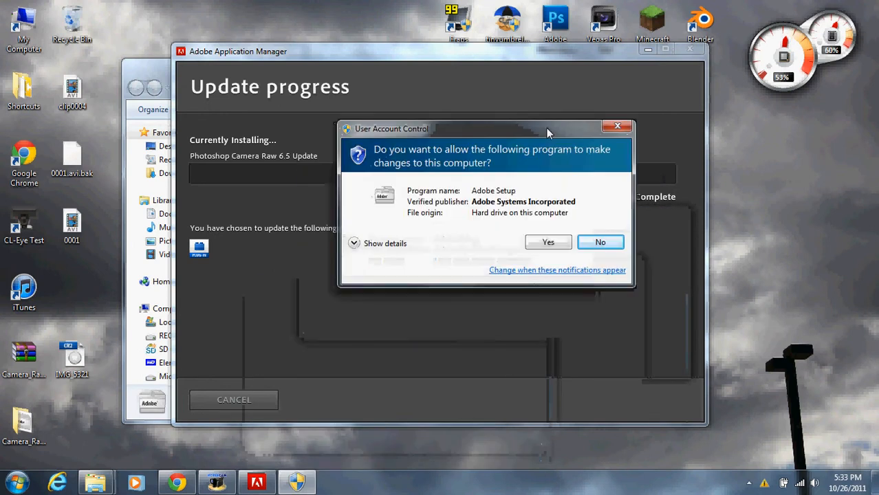
mouse_move(573, 259)
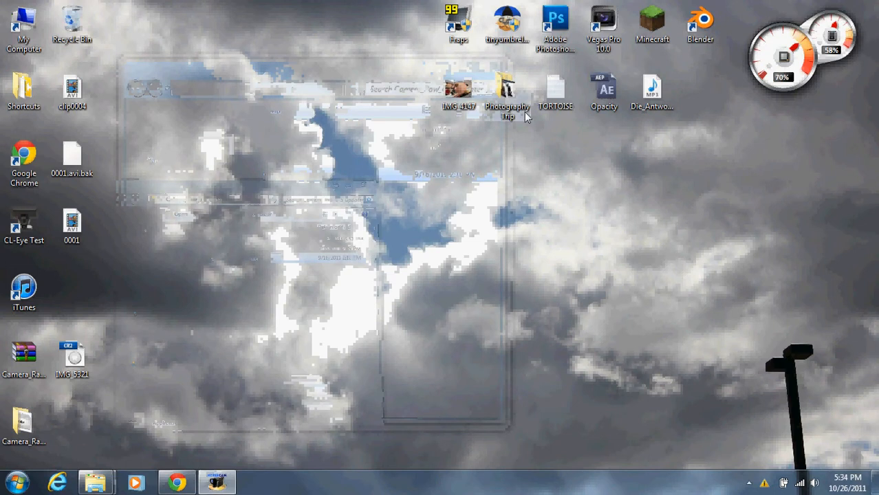
- Launch Adobe Photoshop CS5 from its desktop icon
click(556, 21)
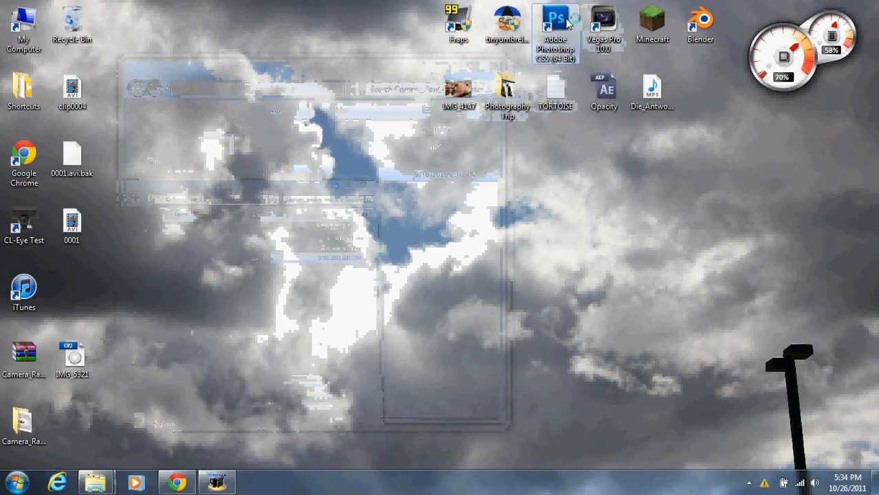
mouse_move(550, 220)
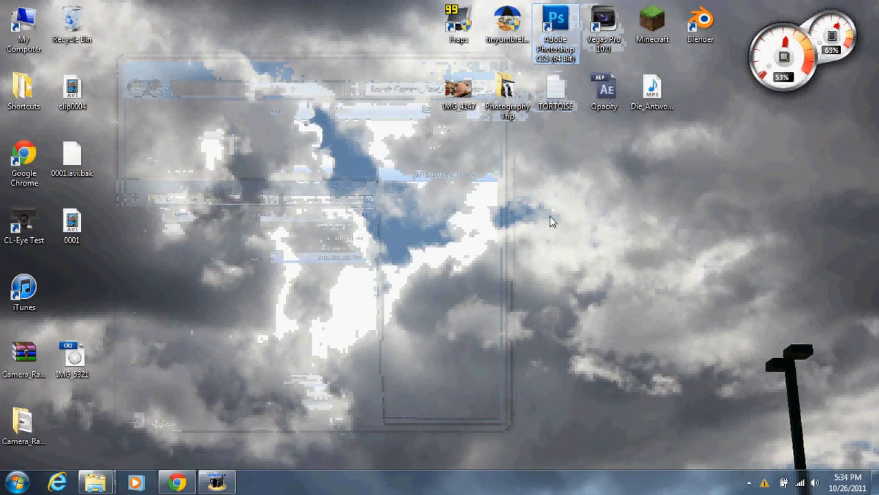
double_click(555, 25)
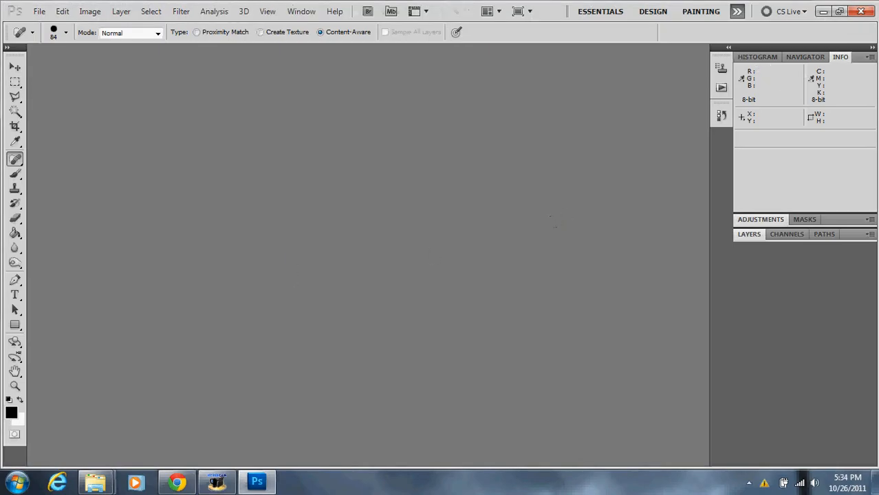
mouse_move(326, 228)
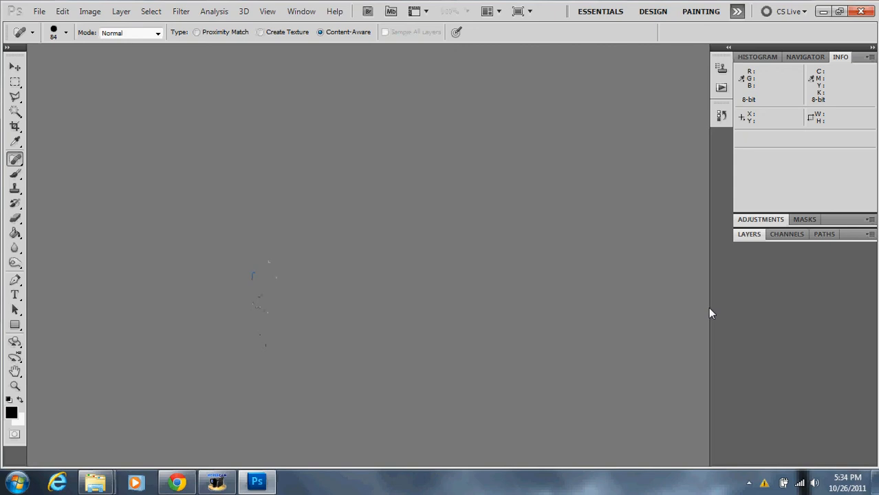
mouse_move(709, 308)
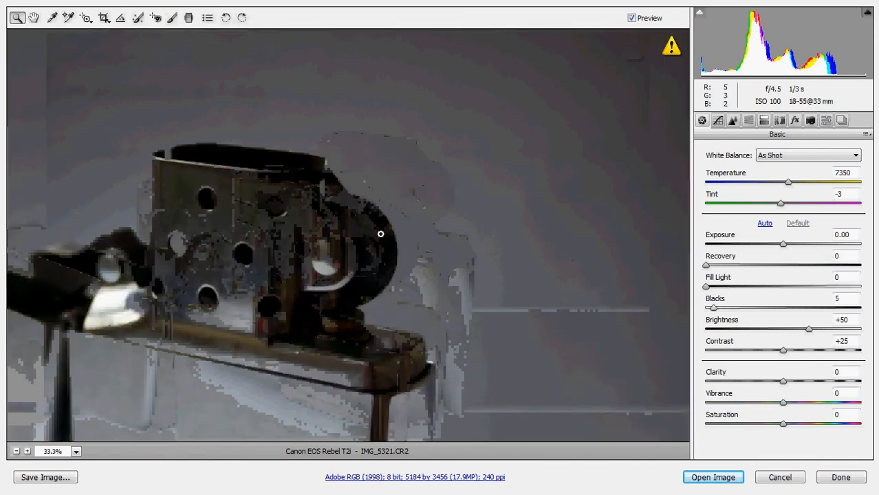
- Begin opening IMG_5321.CR2 from Photoshop's File menu
click(33, 16)
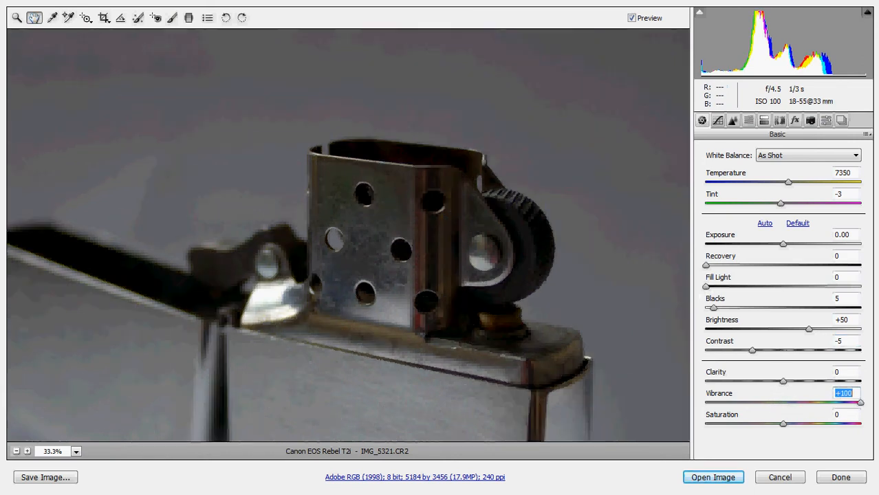
mouse_move(671, 308)
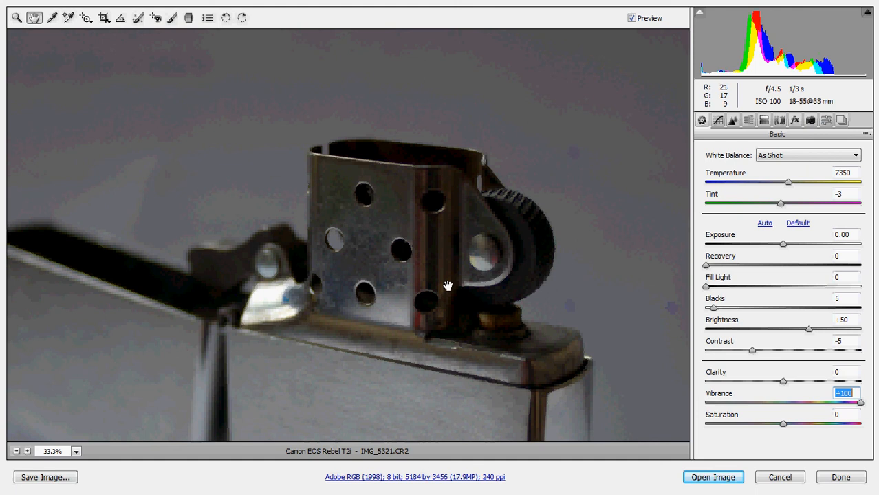
mouse_move(437, 336)
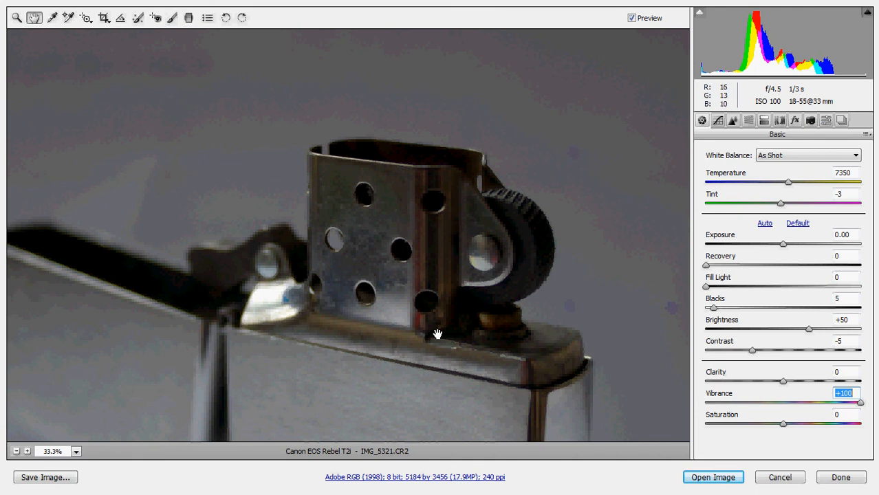